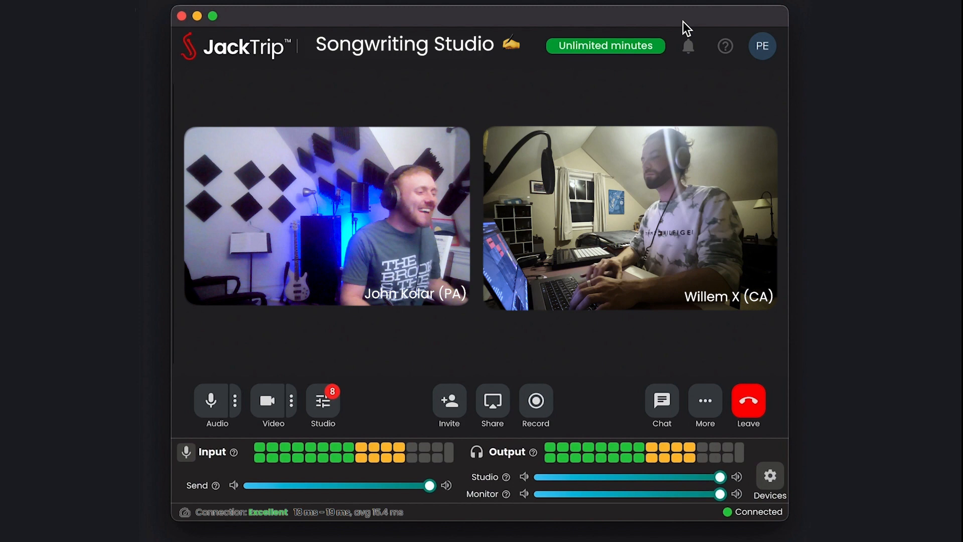
Step: Mute the local microphone from the bottom toolbar's Audio button while both participants stay connected
click(210, 401)
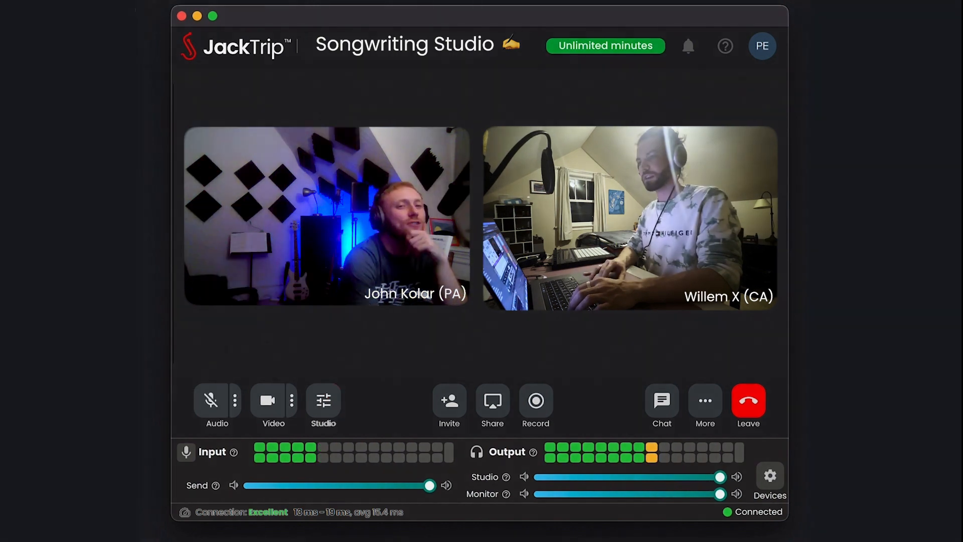